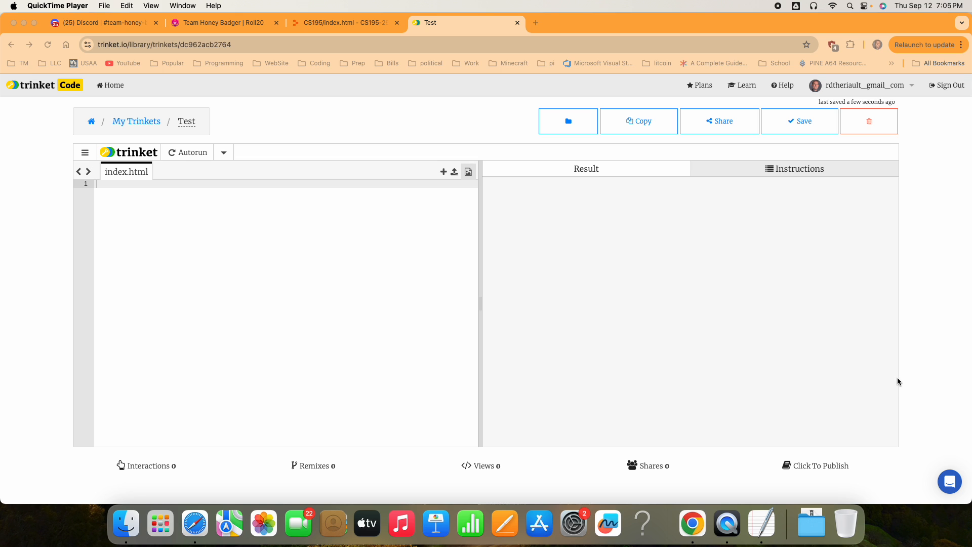
pyautogui.moveTo(468, 172)
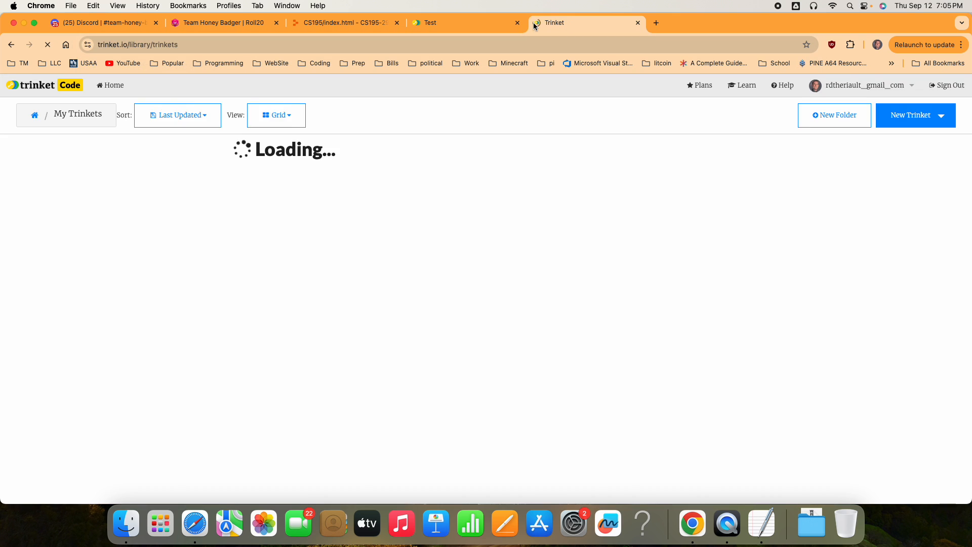
# Return to the Test trinket editor and start an index.html with a 'My project, yay me' heading.
pyautogui.click(112, 85)
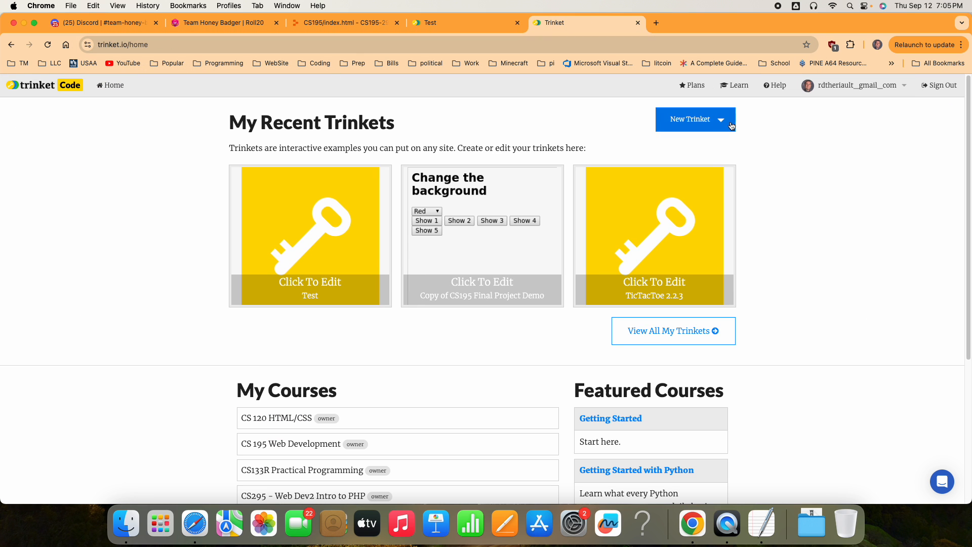
pyautogui.click(696, 120)
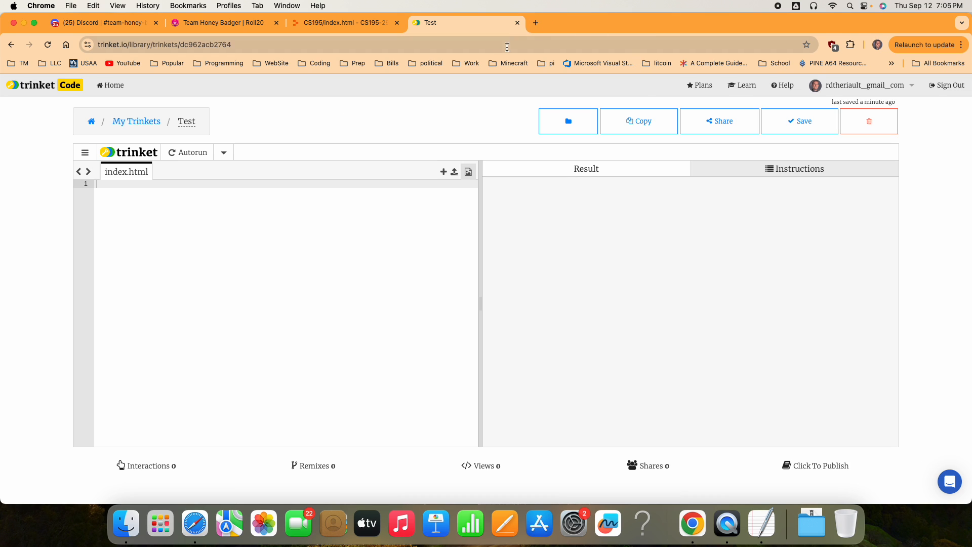
pyautogui.moveTo(186, 120)
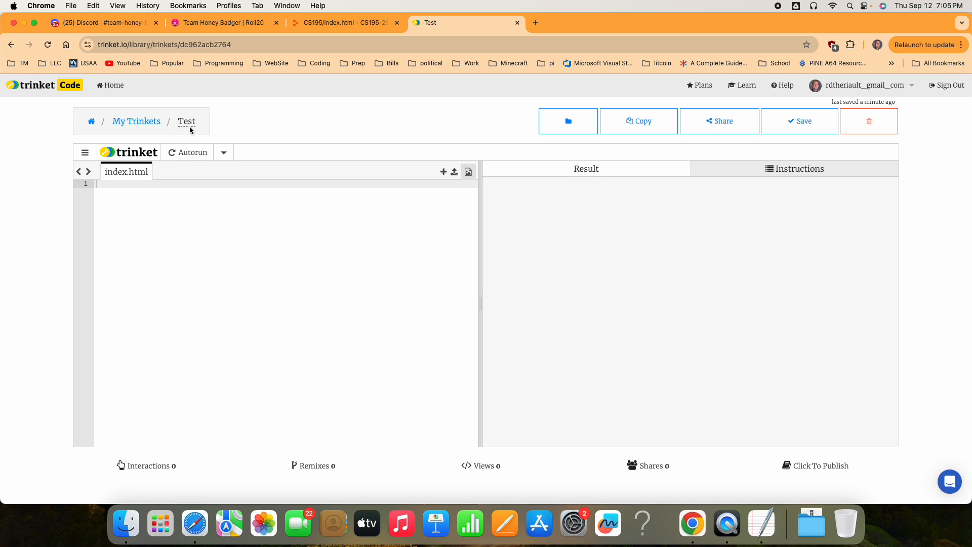
pyautogui.moveTo(161, 180)
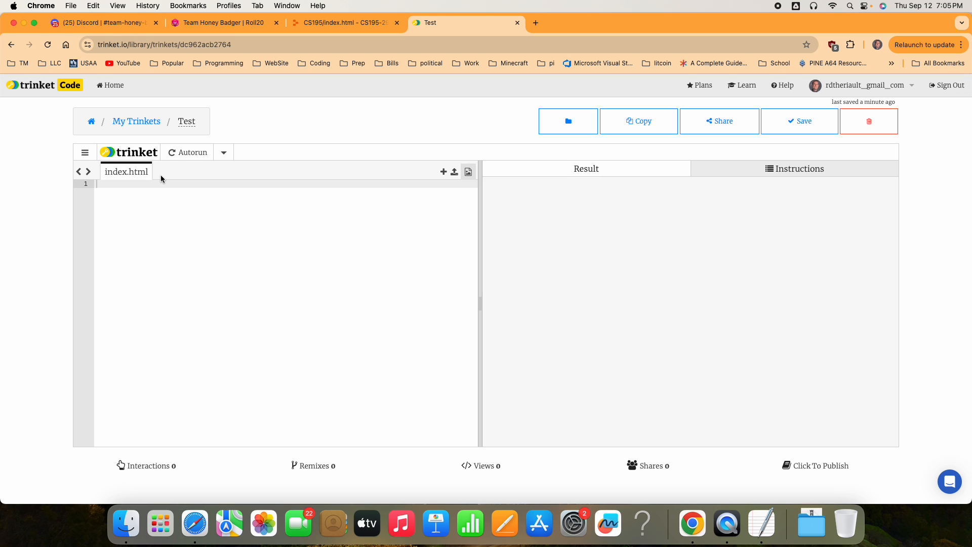
pyautogui.moveTo(253, 214)
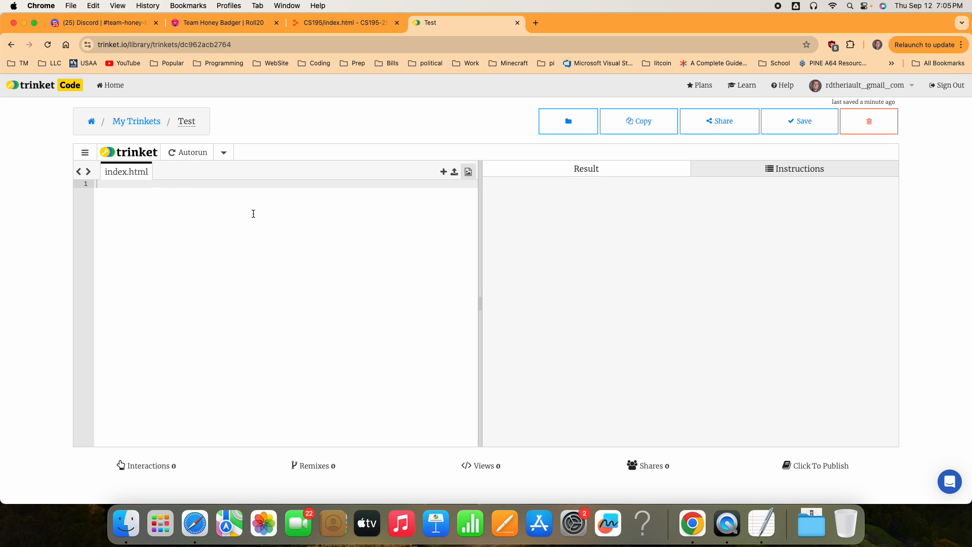
pyautogui.moveTo(727, 143)
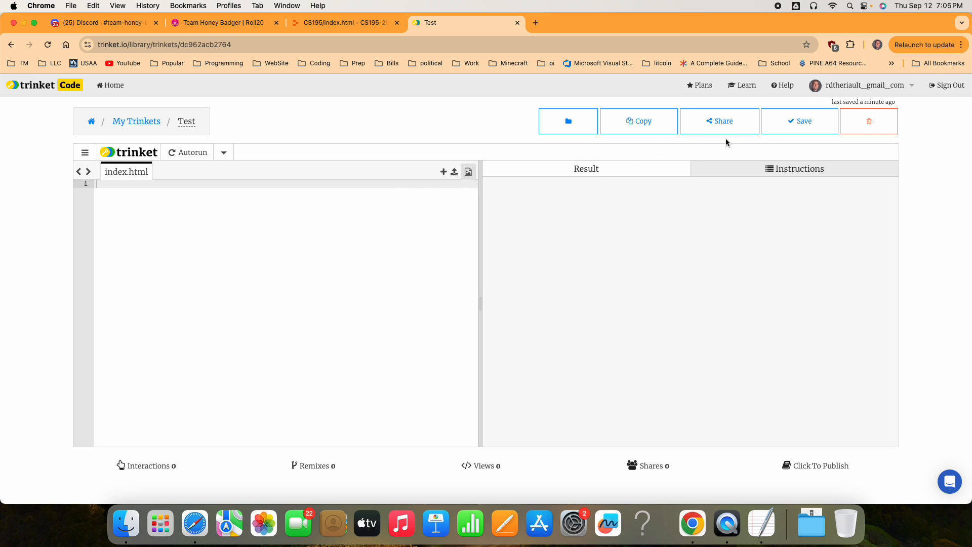
pyautogui.click(719, 121)
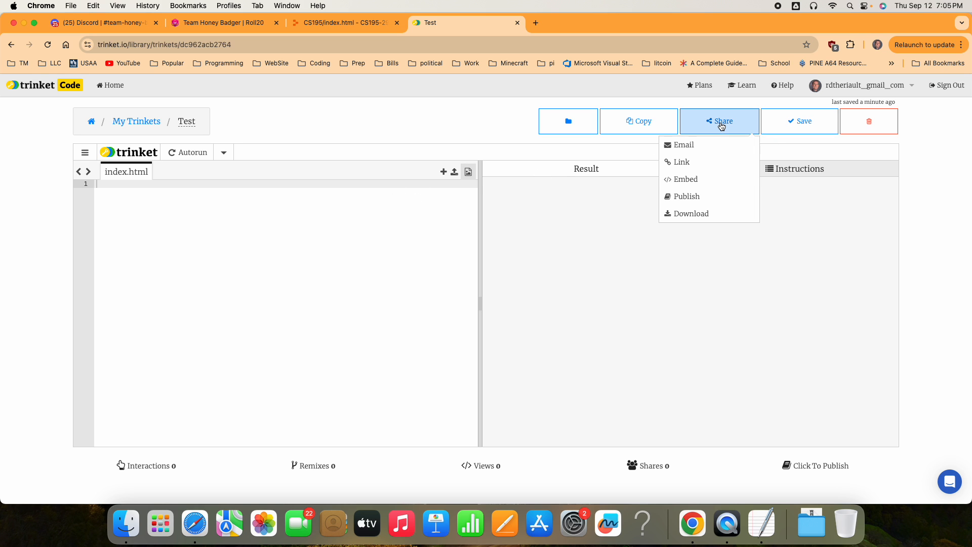
pyautogui.click(691, 214)
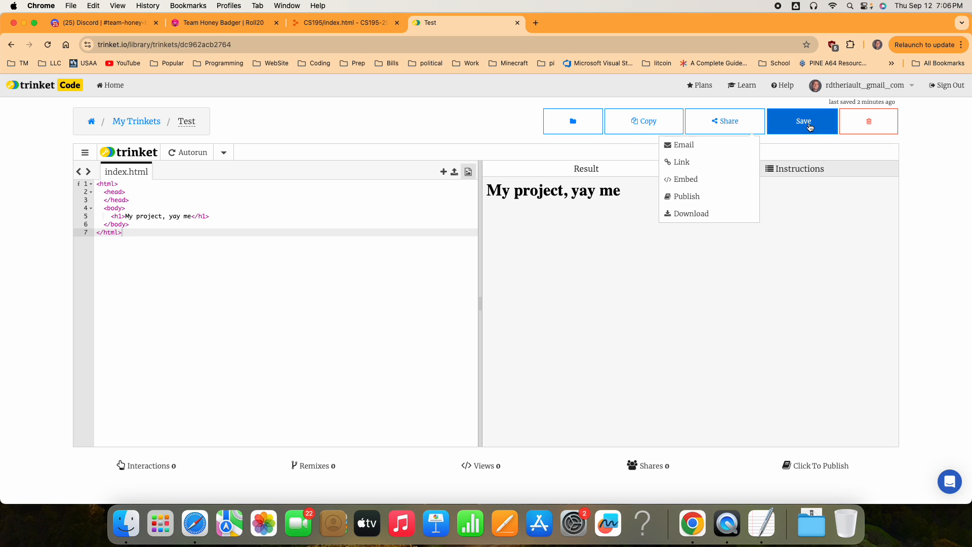
# Save the page and bring up the Publish settings from the Share menu.
pyautogui.click(802, 121)
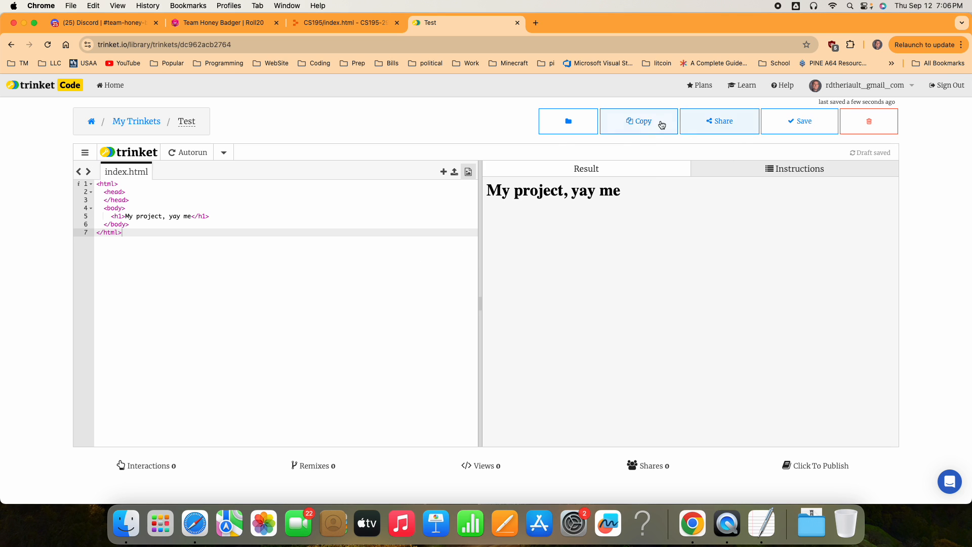
pyautogui.click(719, 121)
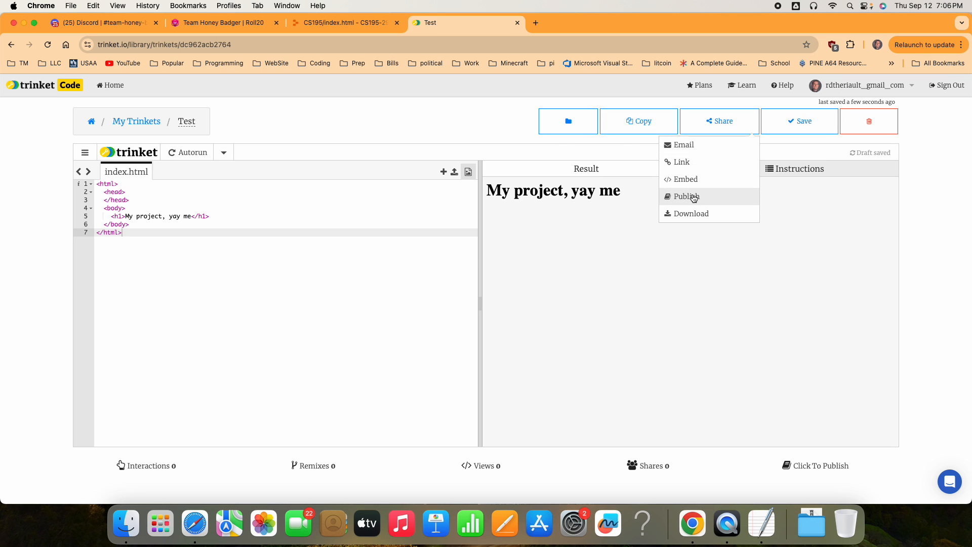
pyautogui.click(685, 196)
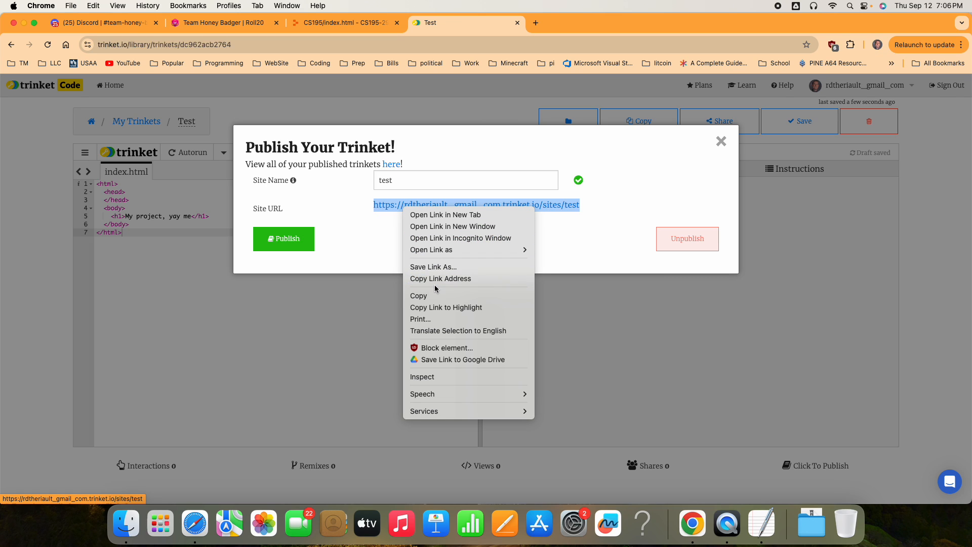
# Publish the trinket as site 'test', glance at published trinkets, and close the dialog.
pyautogui.click(284, 239)
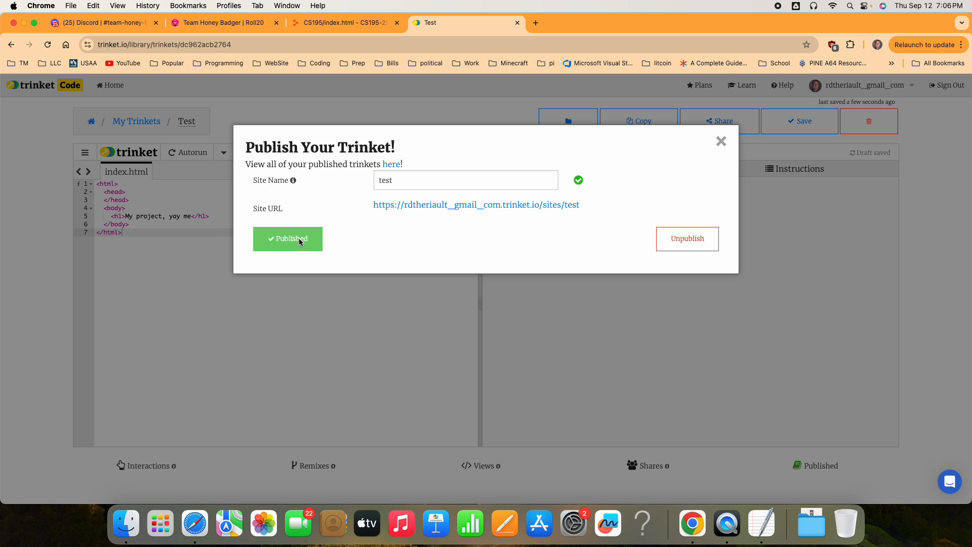
pyautogui.moveTo(462, 233)
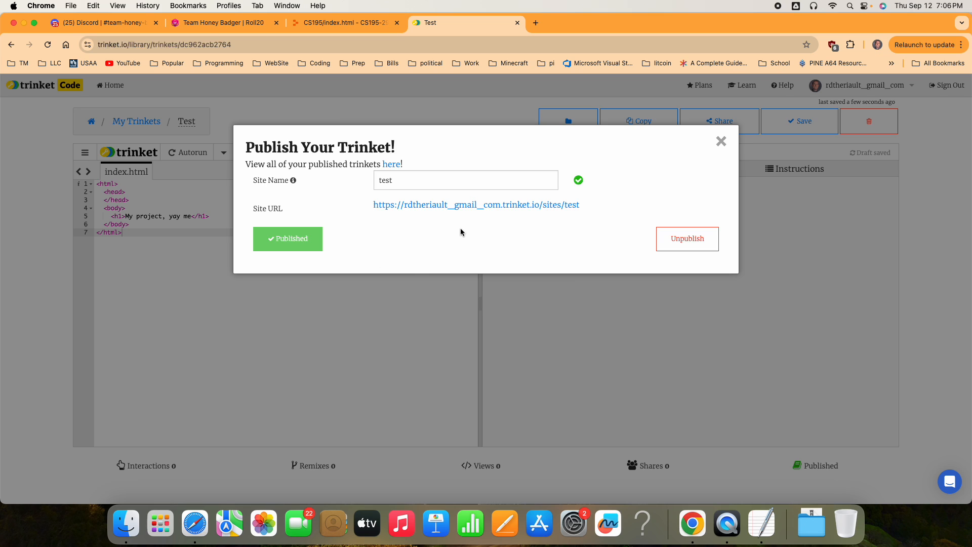
pyautogui.moveTo(389, 171)
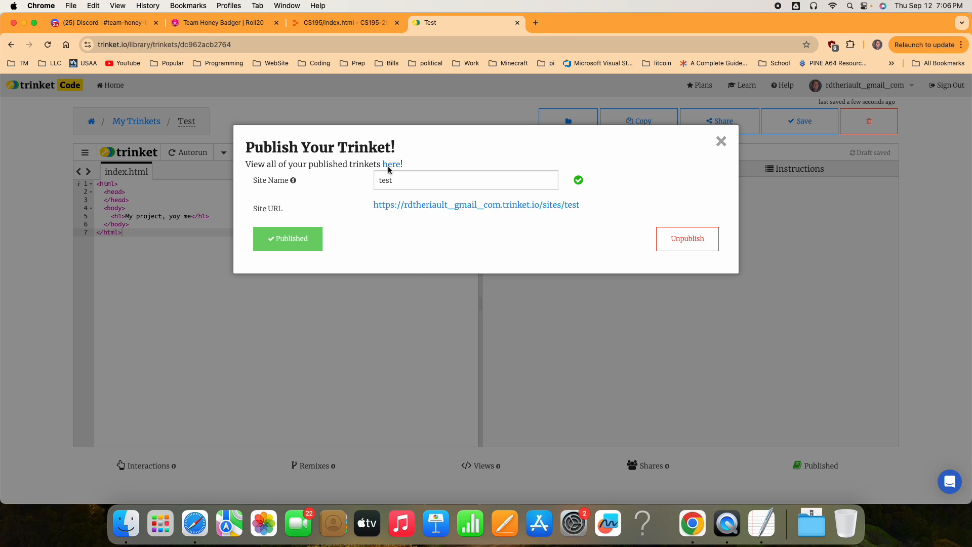
pyautogui.click(391, 164)
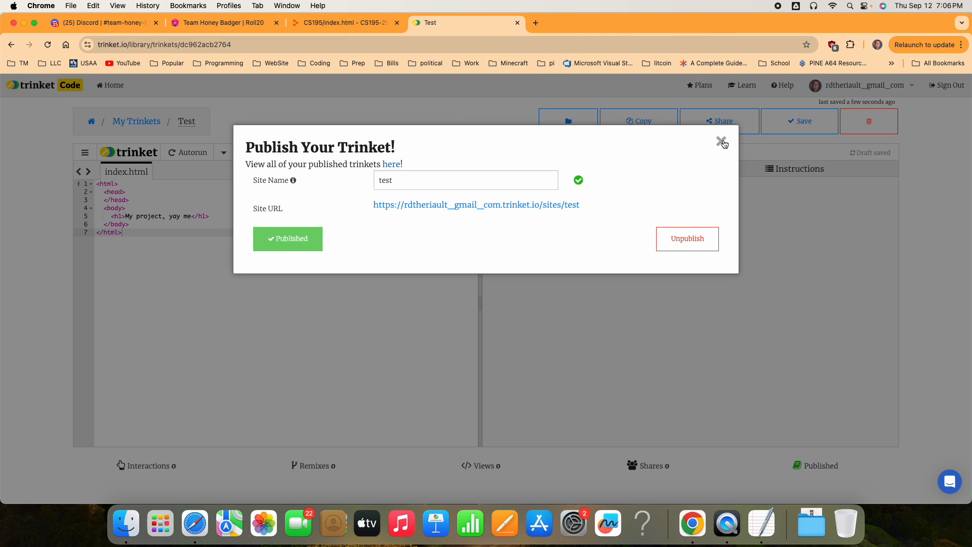
pyautogui.click(722, 141)
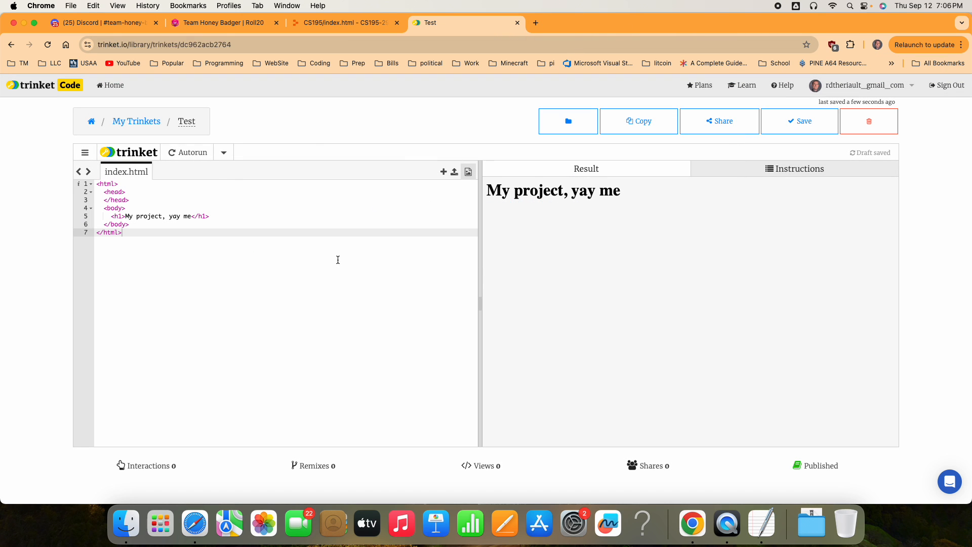
pyautogui.moveTo(215, 254)
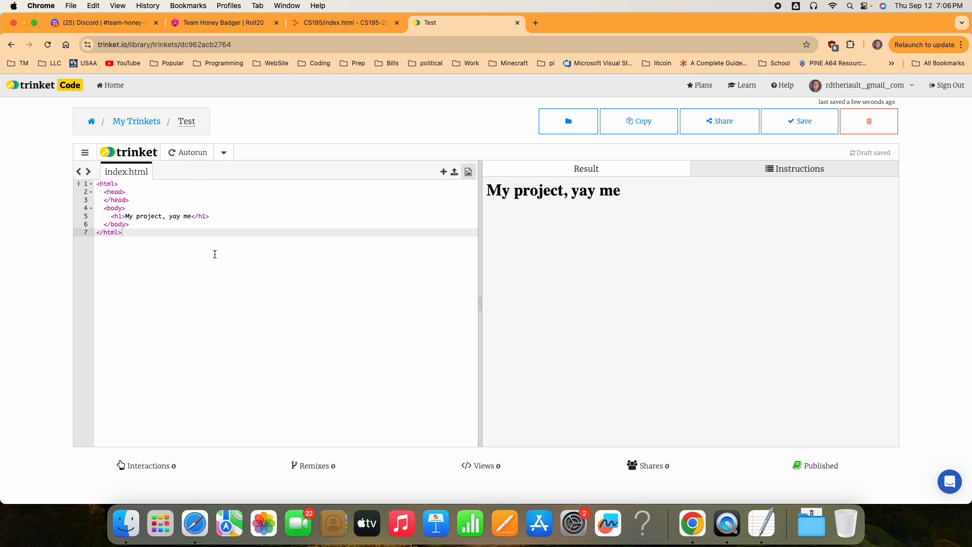
pyautogui.moveTo(443, 172)
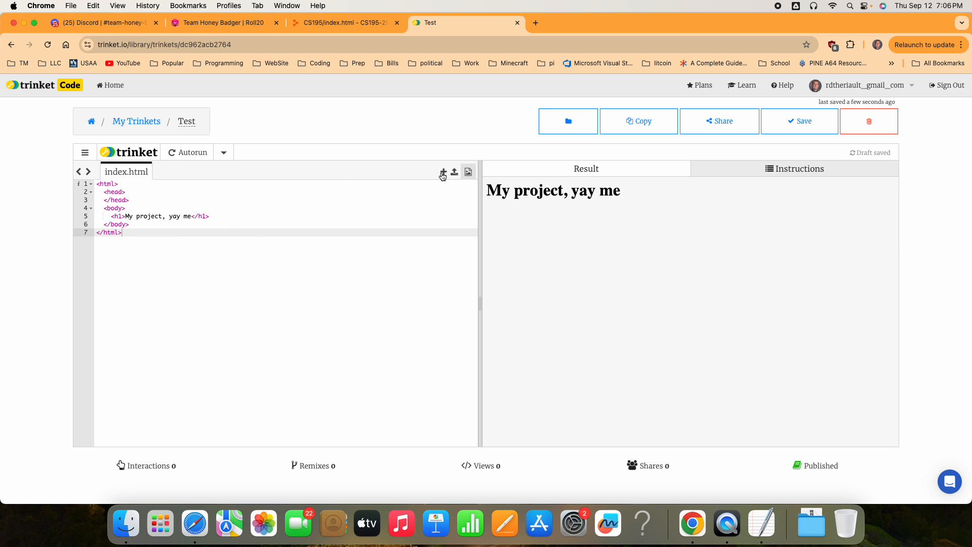
# Add a new file named style.css alongside index.html.
pyautogui.click(443, 172)
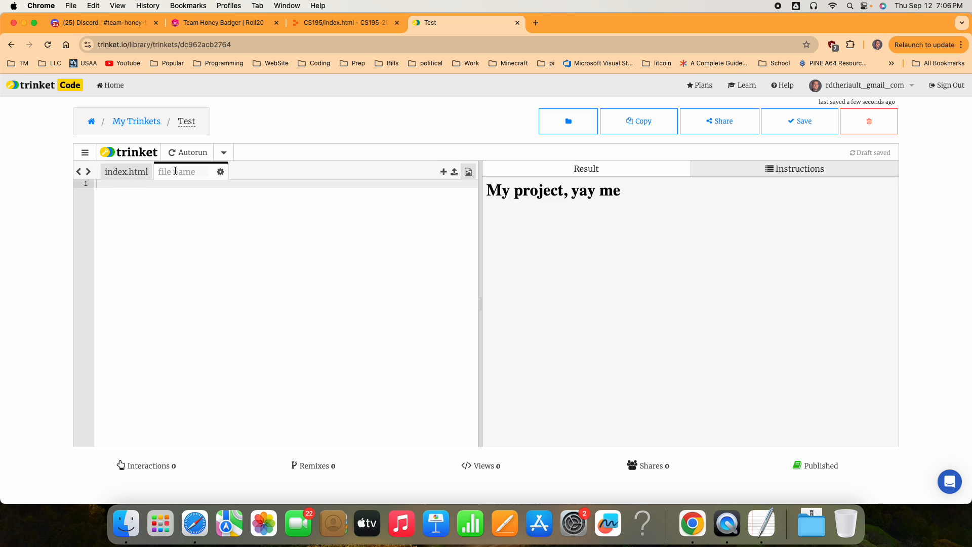
pyautogui.moveTo(289, 177)
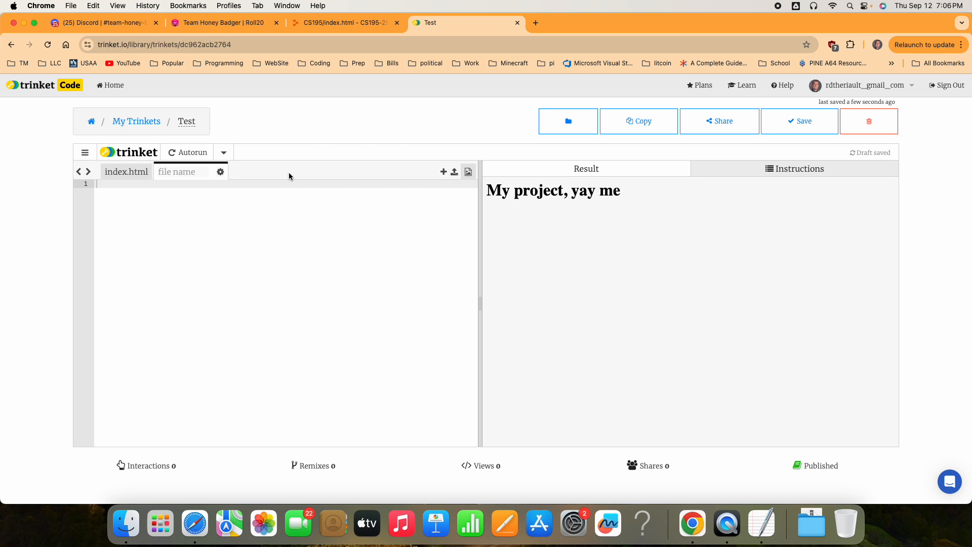
pyautogui.moveTo(253, 237)
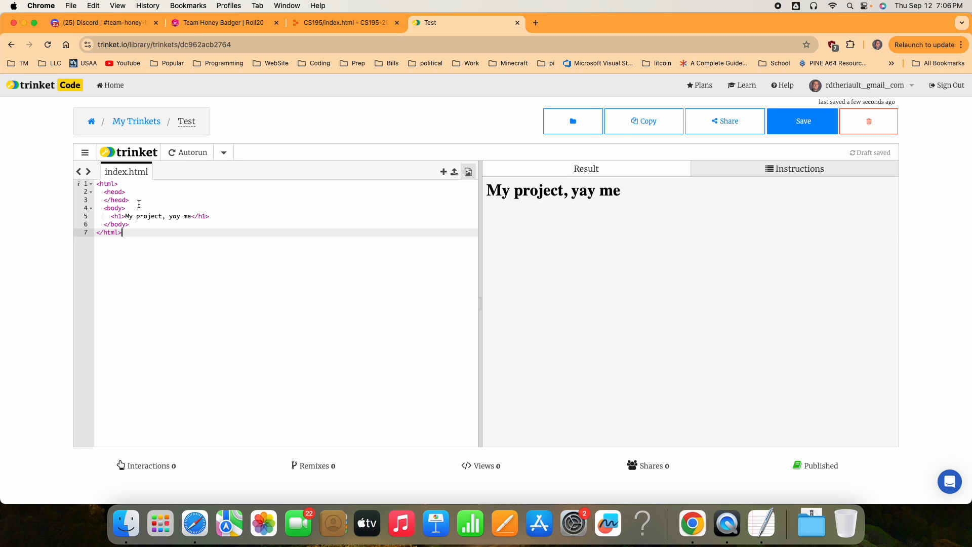
pyautogui.moveTo(355, 183)
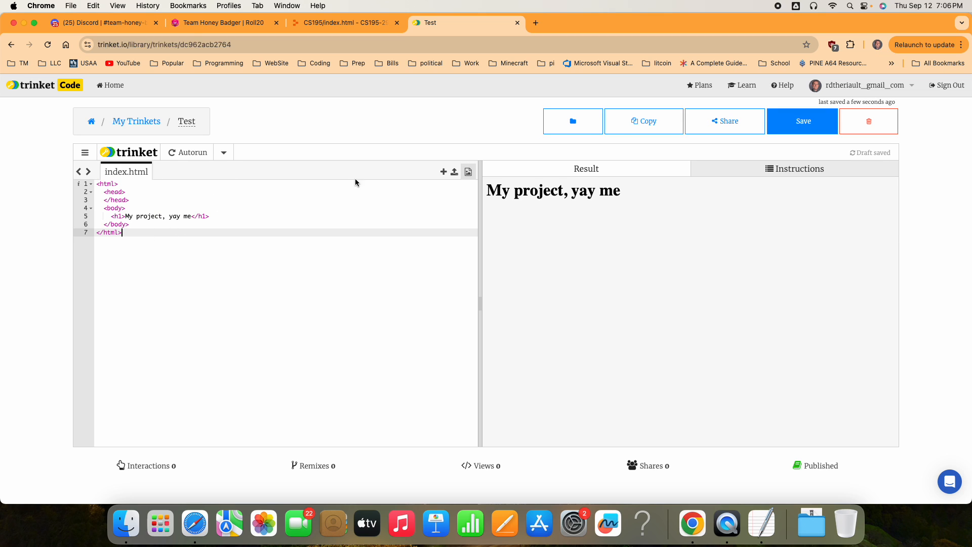
pyautogui.click(443, 172)
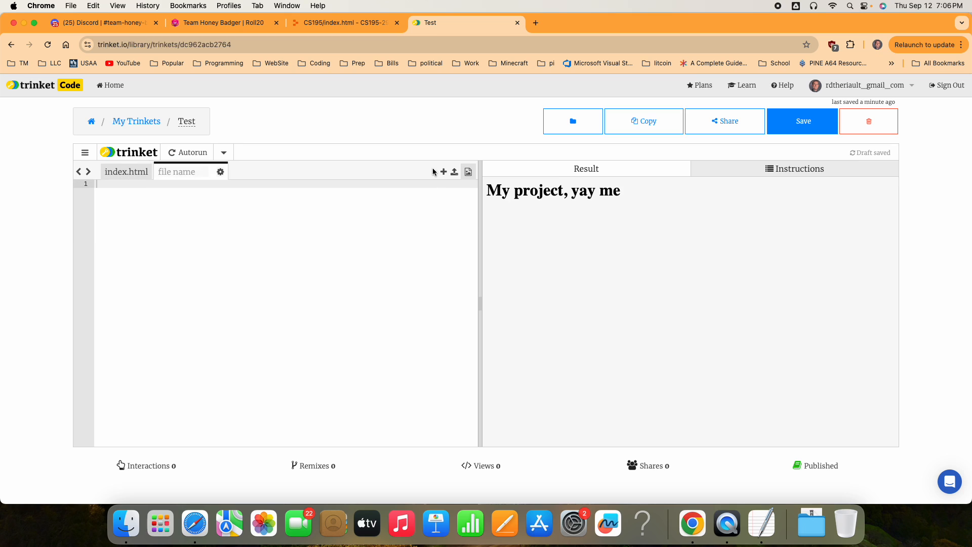
pyautogui.write('style.css')
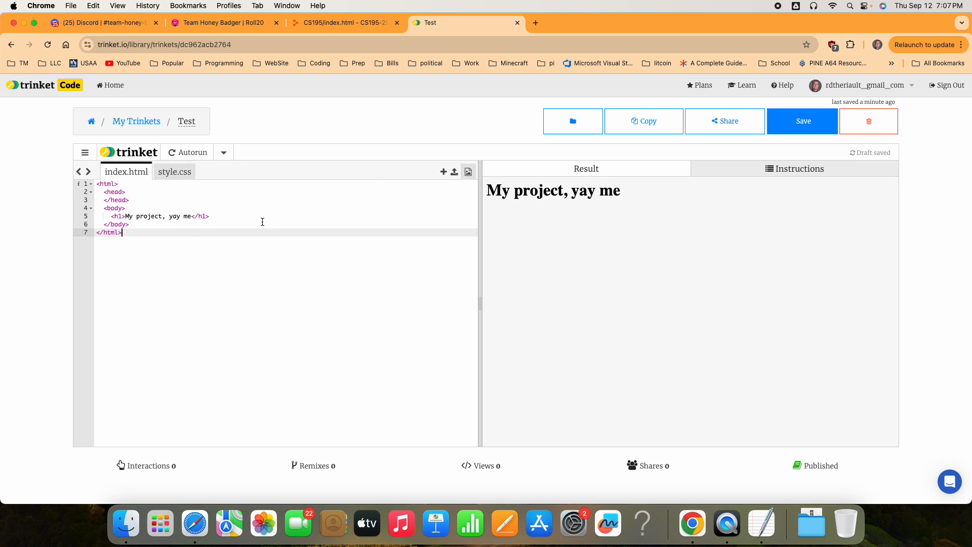
pyautogui.moveTo(725, 121)
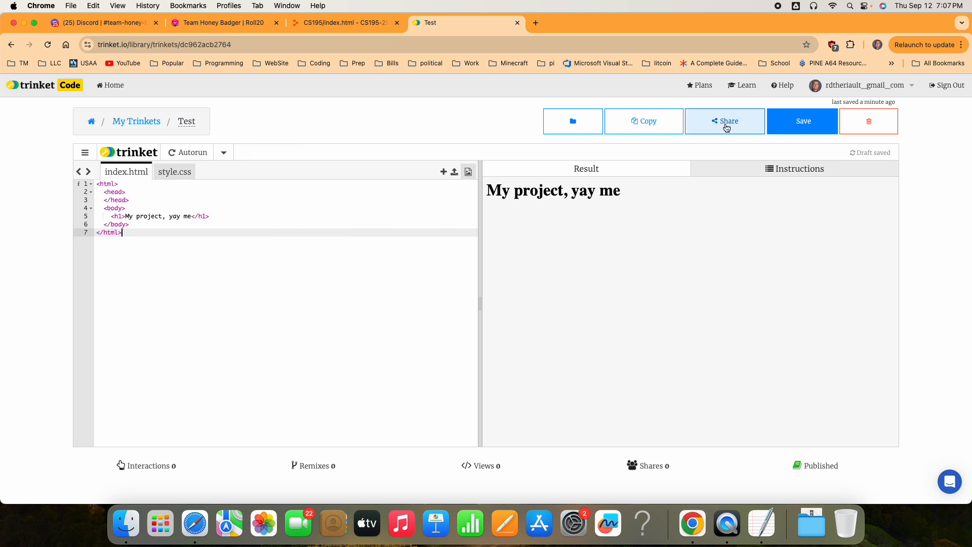
# Show the Share menu for the two-file project.
pyautogui.click(724, 120)
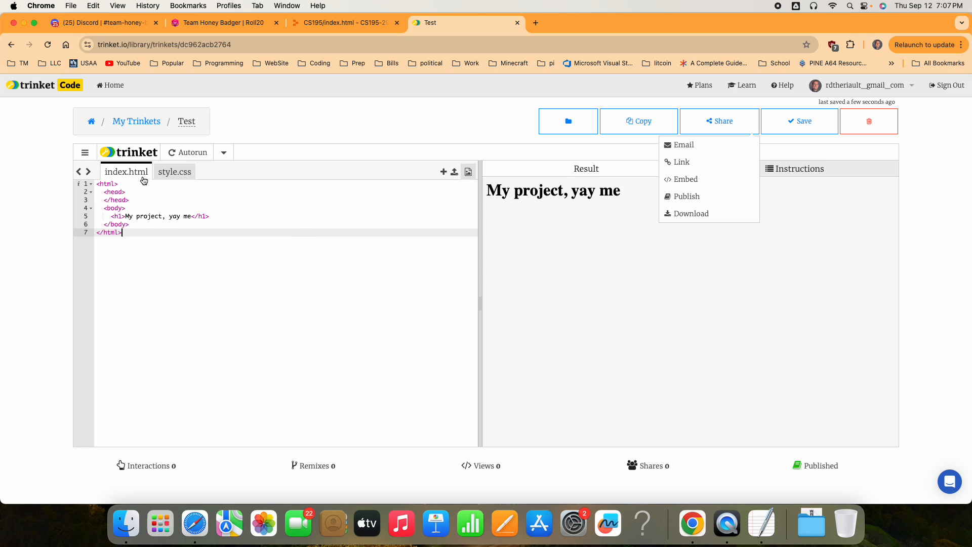
pyautogui.moveTo(362, 283)
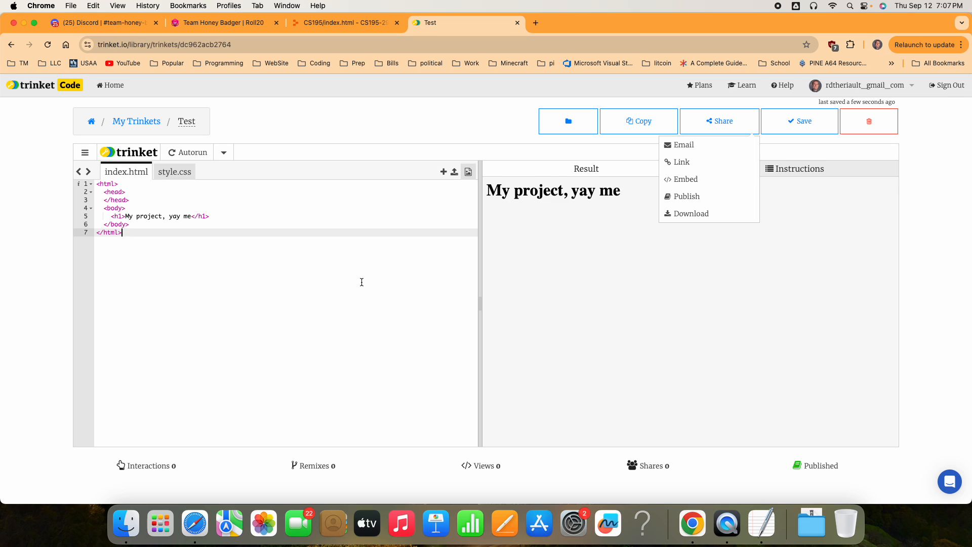
pyautogui.moveTo(335, 307)
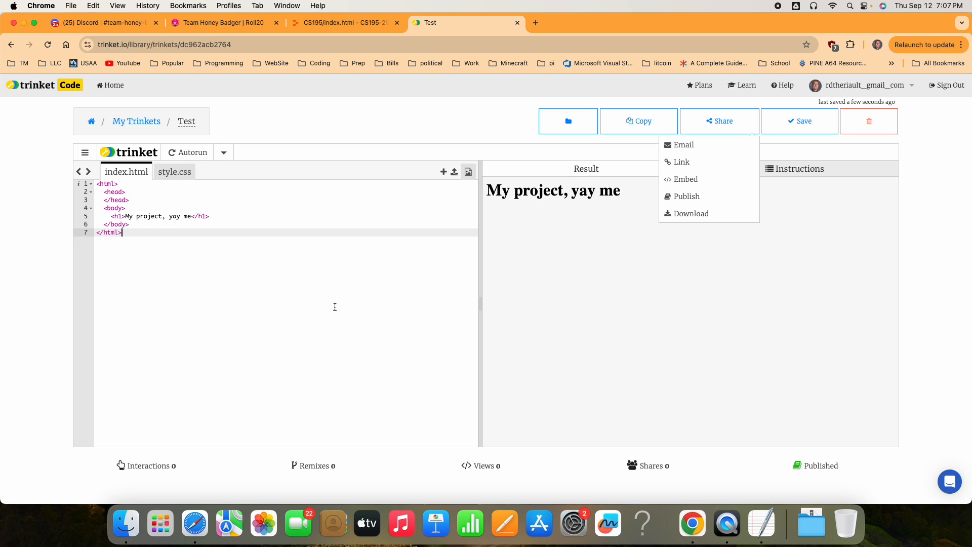
pyautogui.moveTo(298, 300)
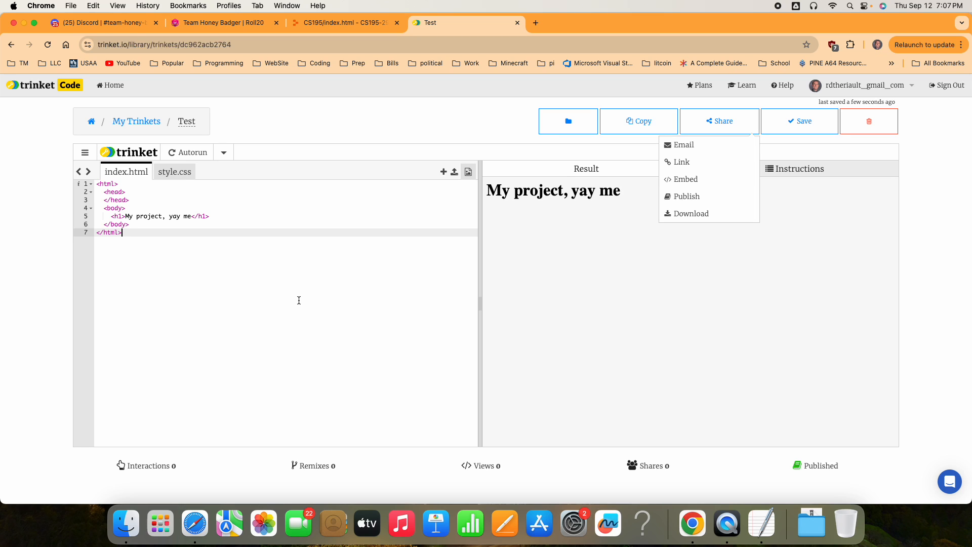
pyautogui.moveTo(386, 305)
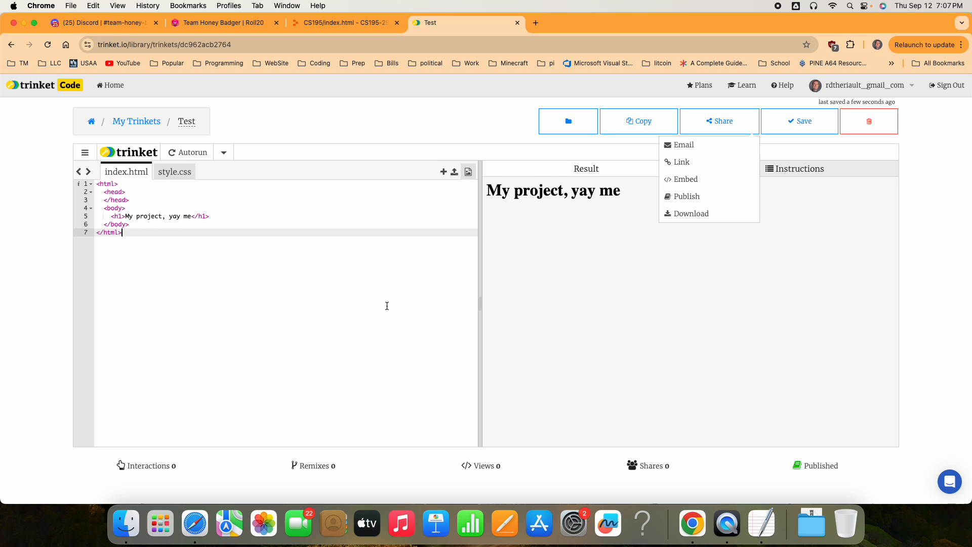
pyautogui.moveTo(683, 145)
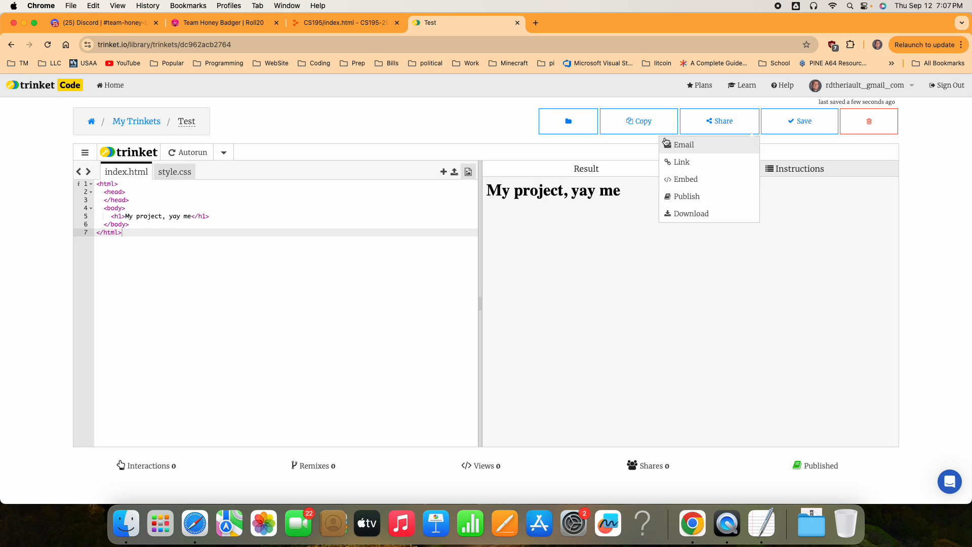
pyautogui.click(552, 292)
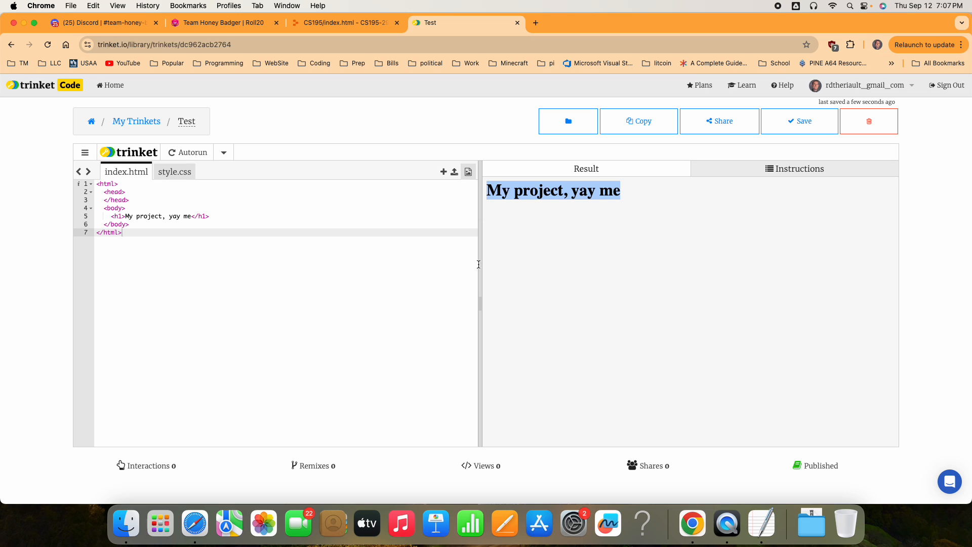
pyautogui.moveTo(651, 362)
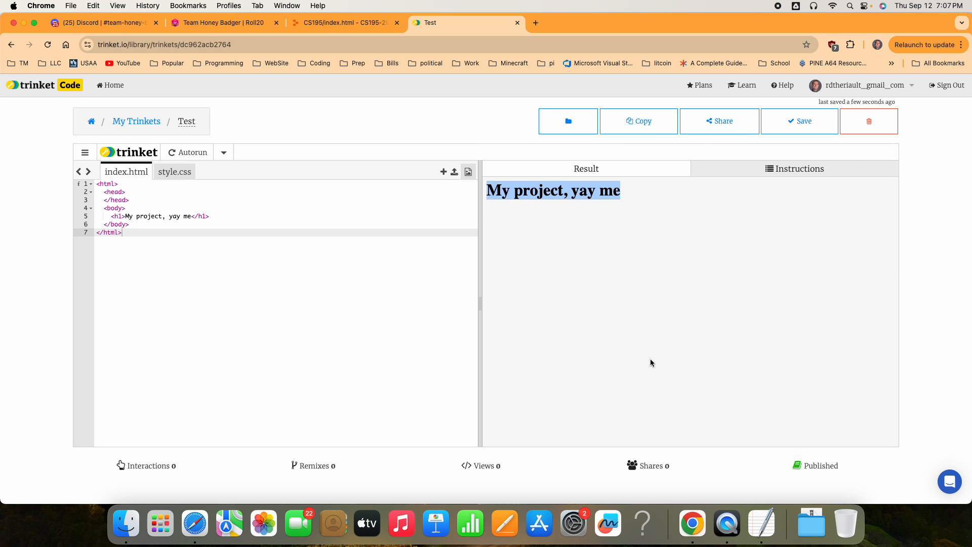
pyautogui.moveTo(656, 343)
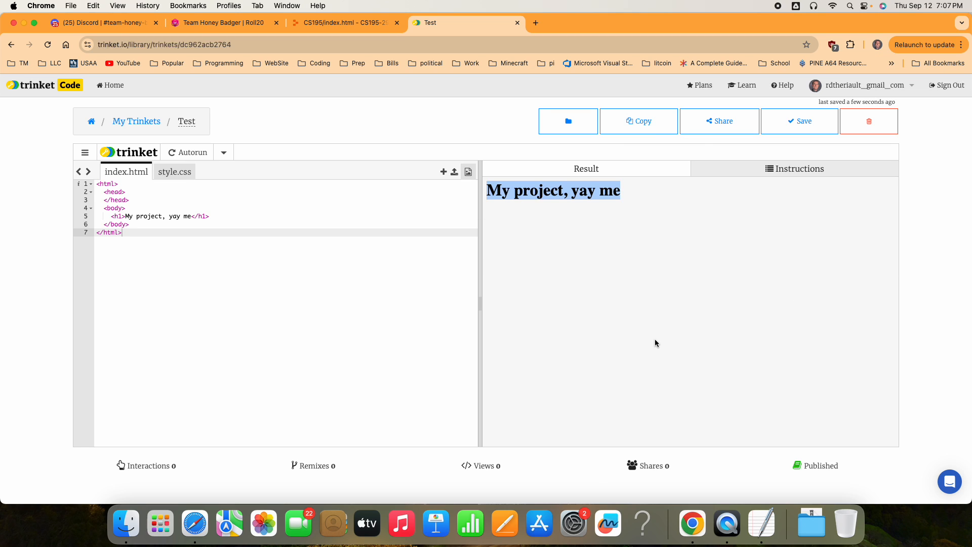
pyautogui.moveTo(651, 181)
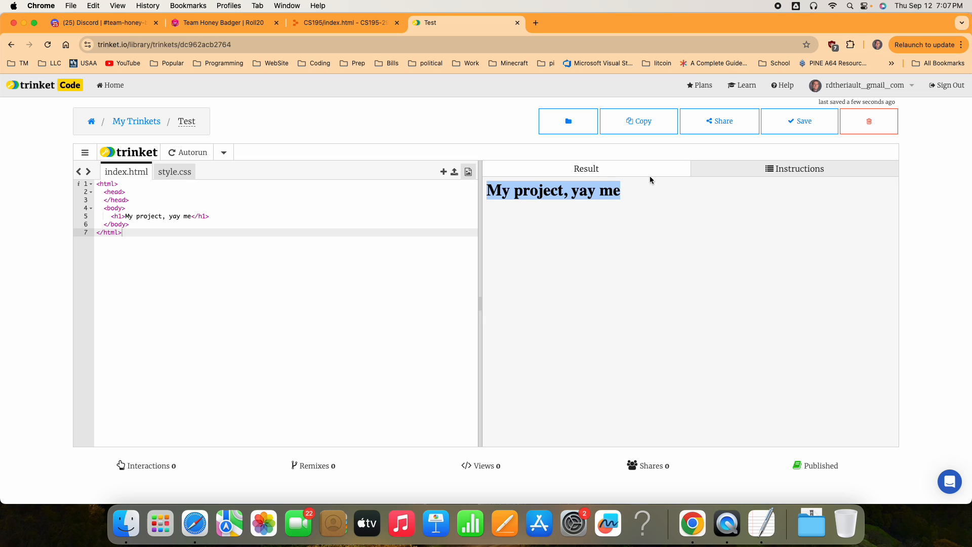
pyautogui.click(719, 120)
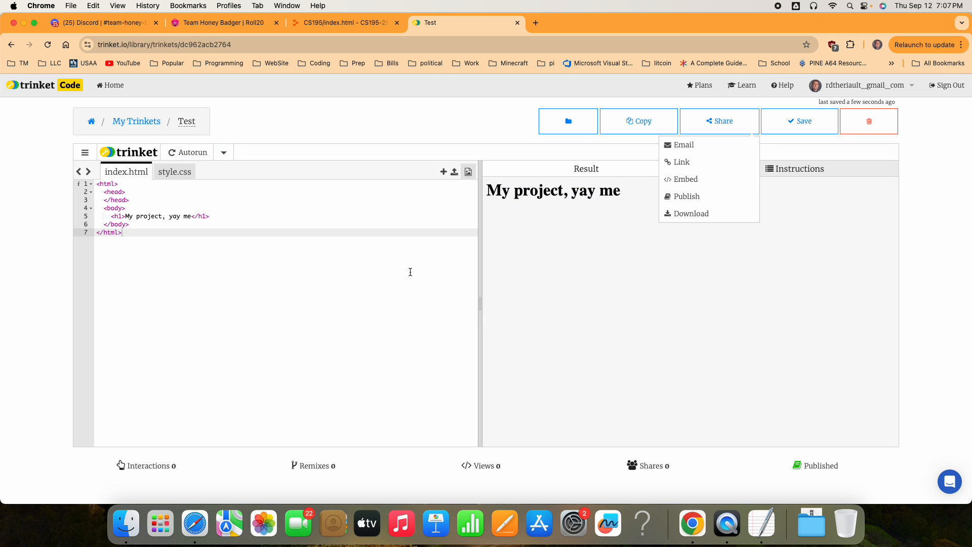
pyautogui.moveTo(446, 291)
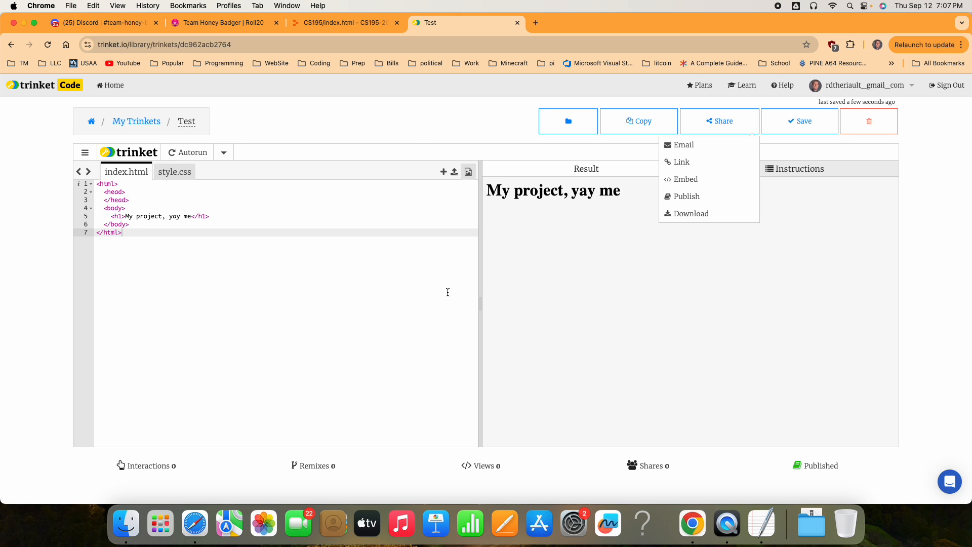
pyautogui.moveTo(553, 305)
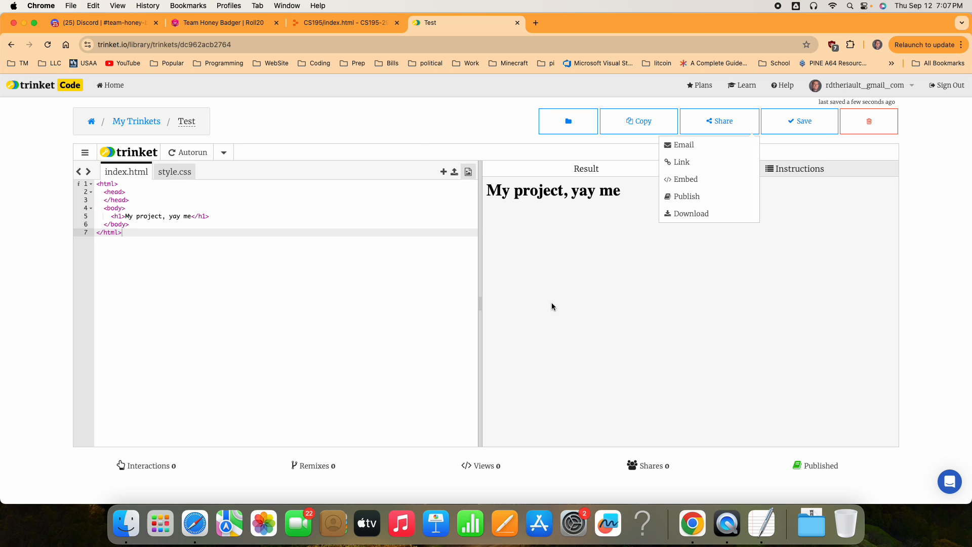
# Publish the project and open the 'test' site URL in a new tab.
pyautogui.click(686, 196)
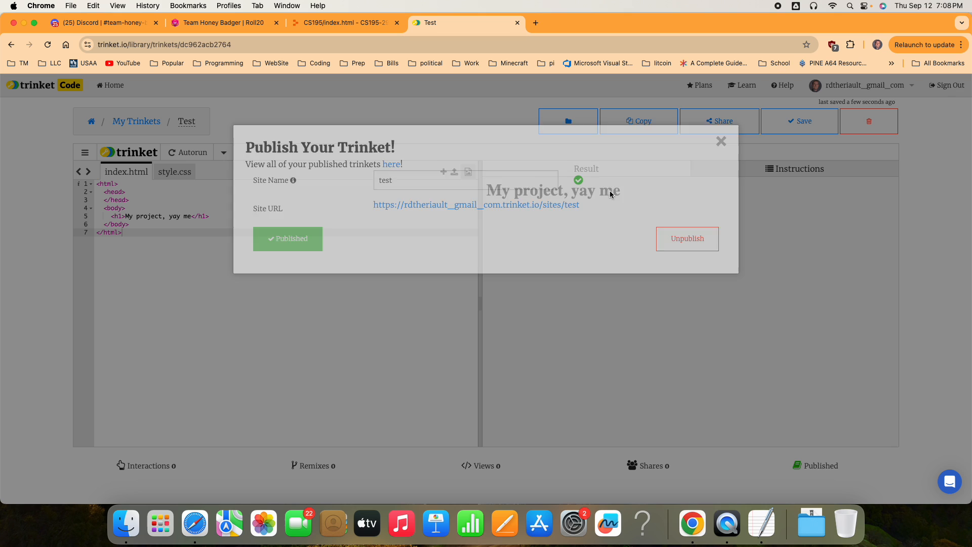
pyautogui.click(476, 205)
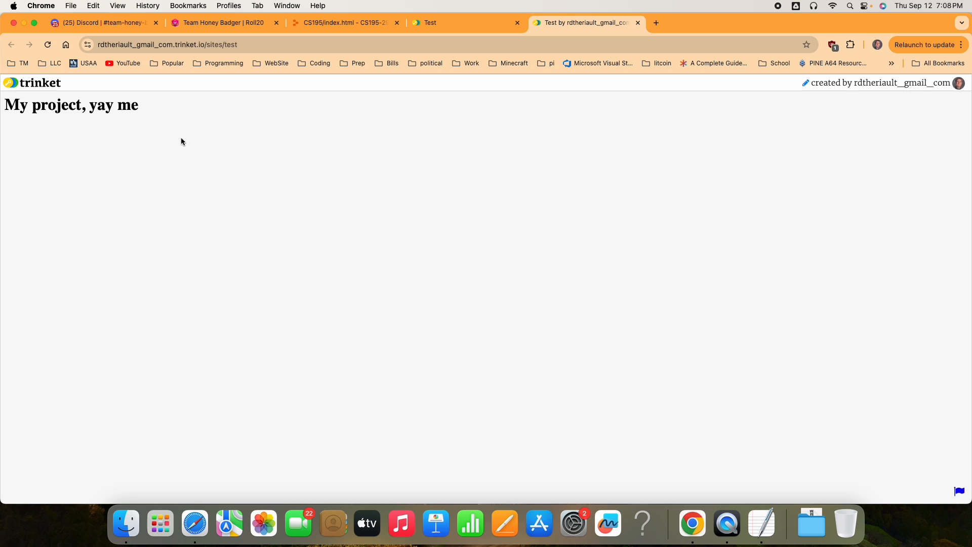